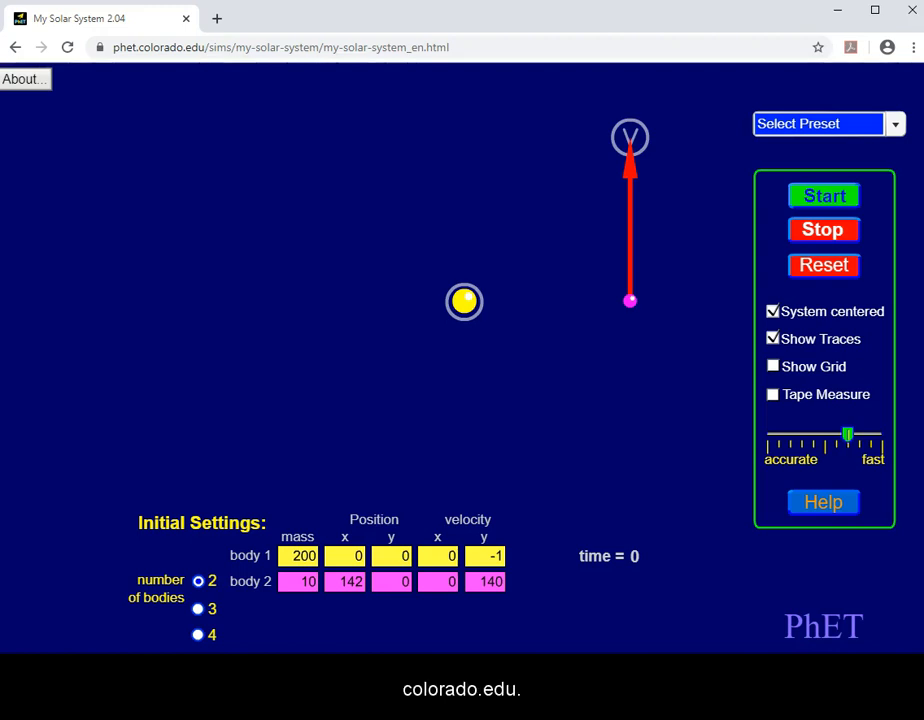
# Leave the running simulation for a fresh blank Chrome tab.
pyautogui.click(216, 18)
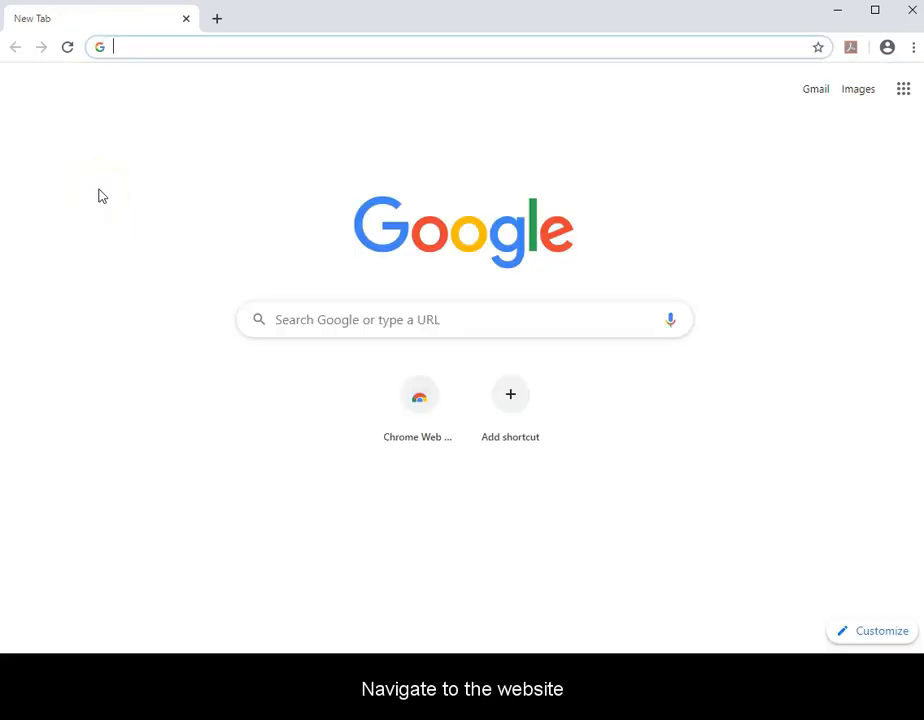
# Search 'my solar system' and reach the PhET My Solar System 2.04 page.
pyautogui.write('my solar system')
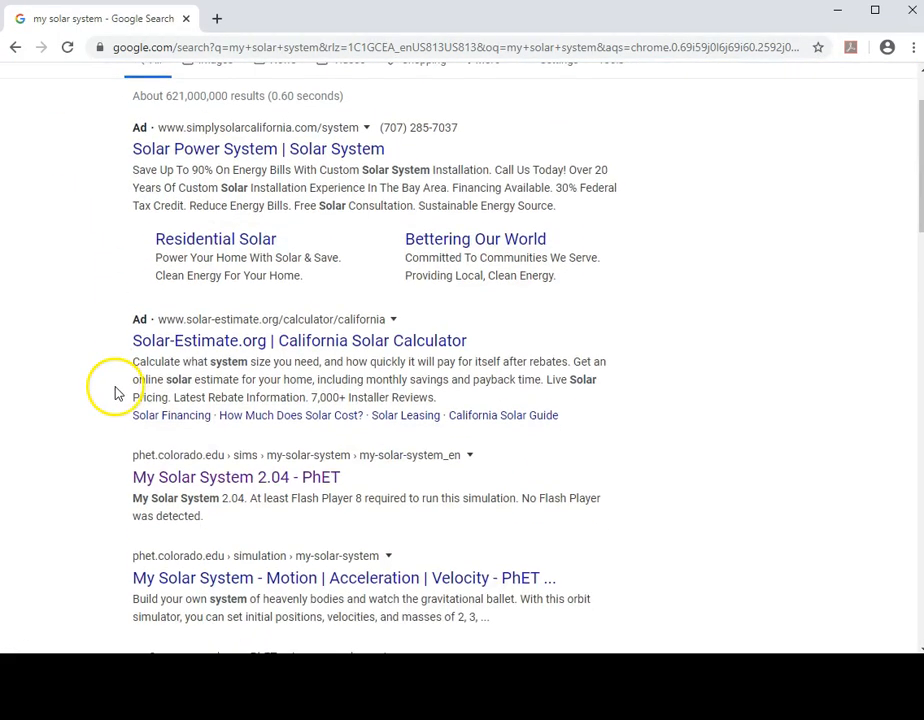
pyautogui.click(236, 476)
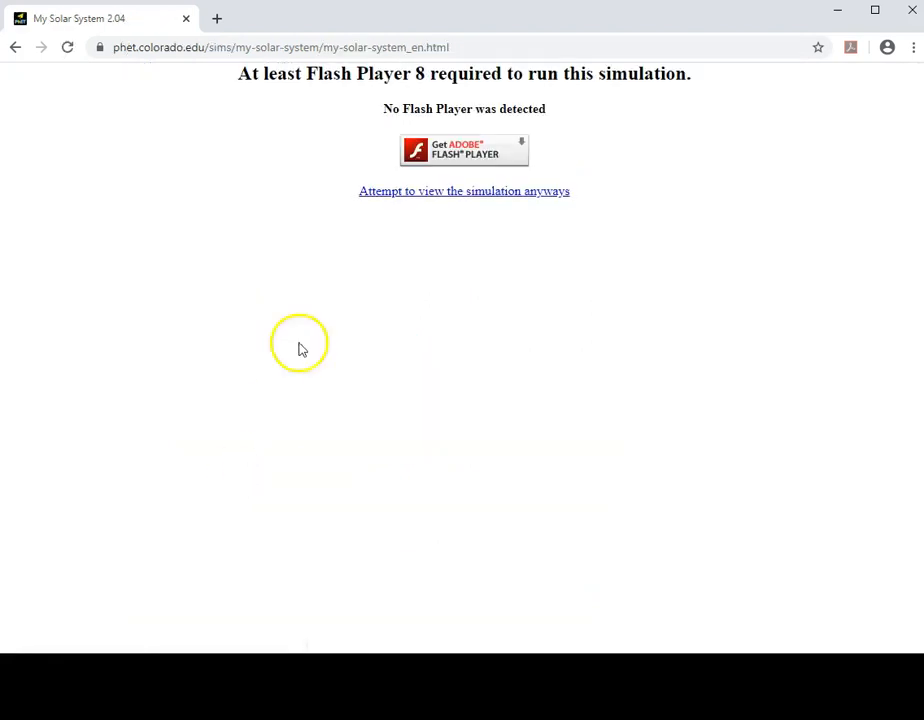
pyautogui.moveTo(442, 204)
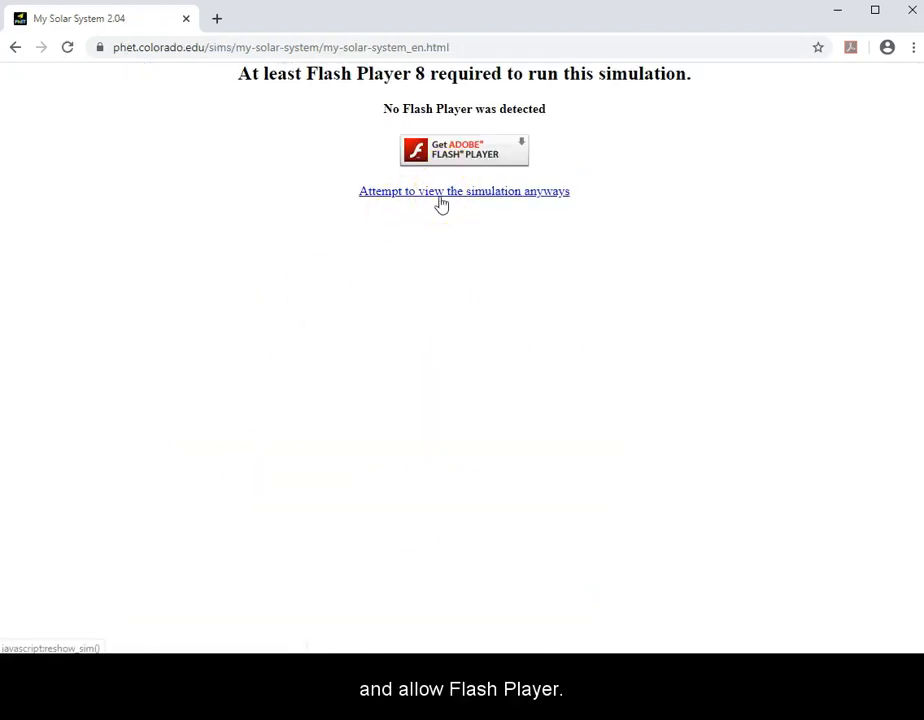
# View the simulation anyway and allow the site to run Flash so it loads.
pyautogui.click(464, 192)
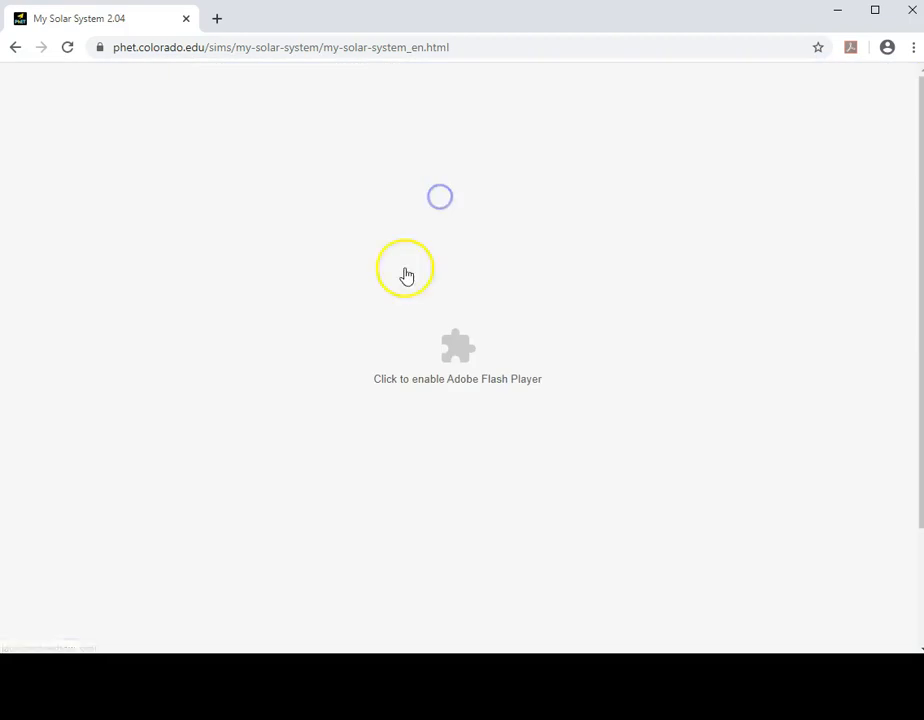
pyautogui.click(456, 348)
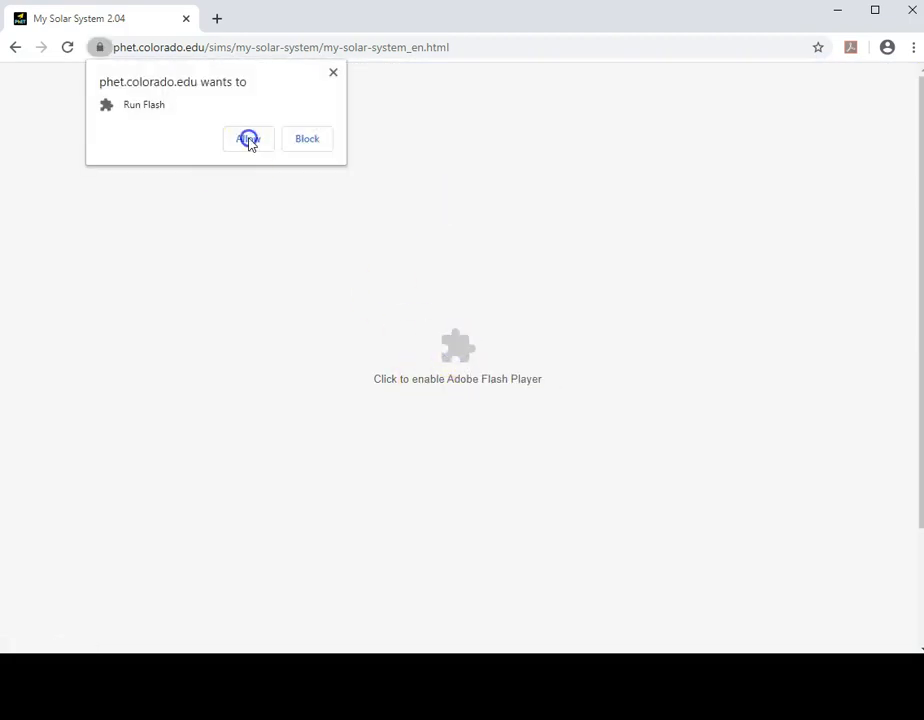
pyautogui.click(248, 138)
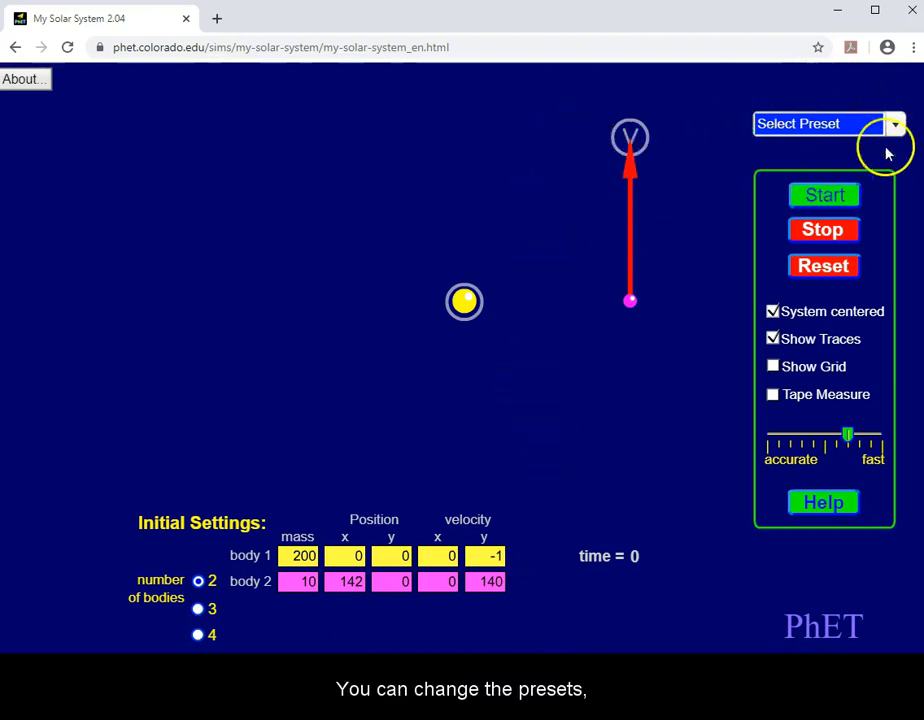
# Preview the Sun, planet, moon and Binary star, planet presets.
pyautogui.click(892, 124)
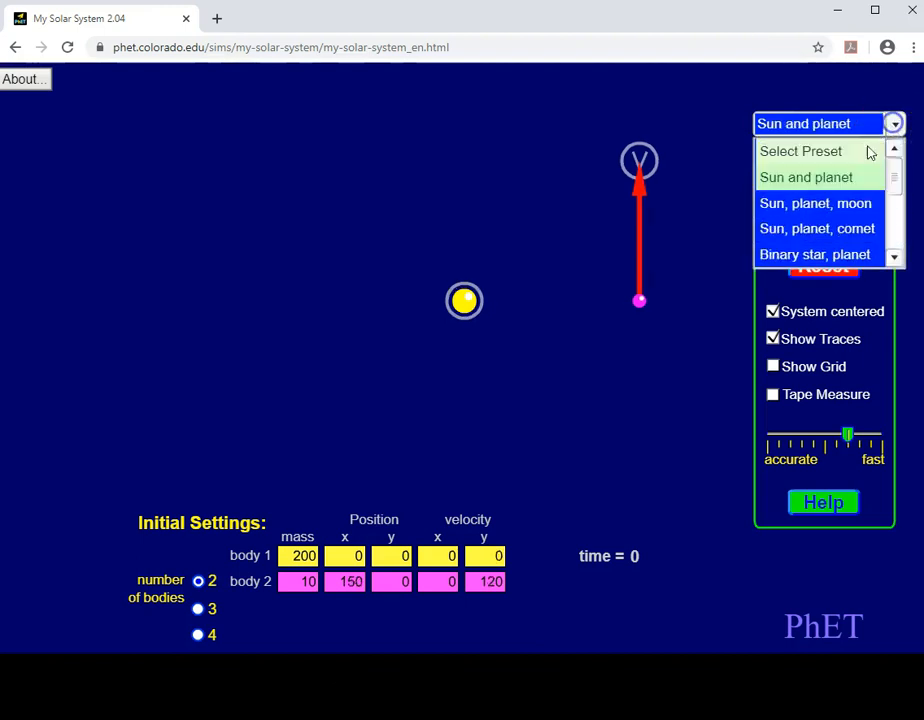
pyautogui.click(816, 204)
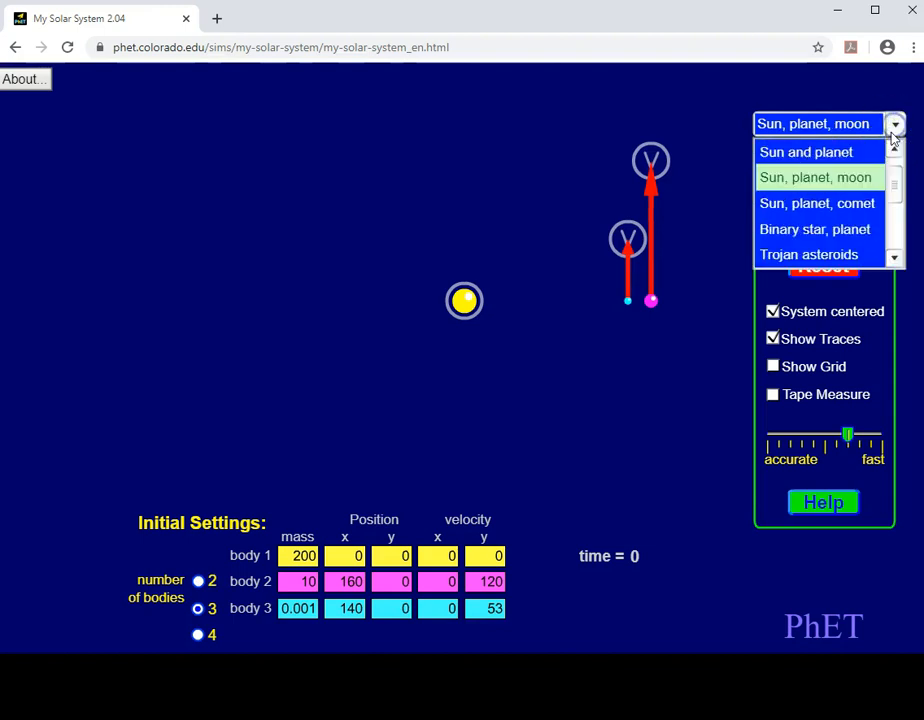
pyautogui.click(814, 228)
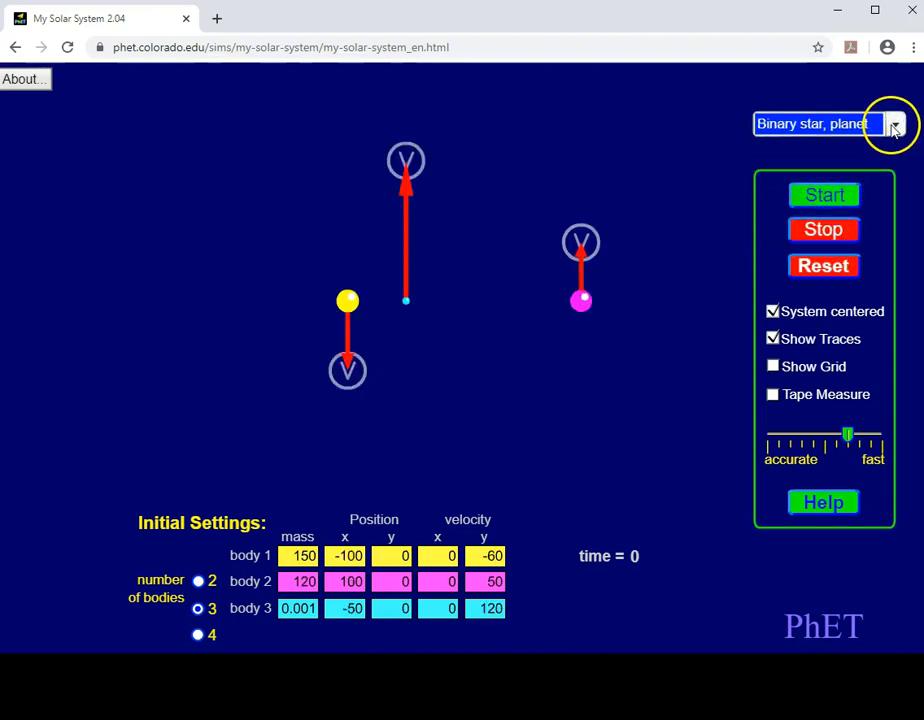
# Settle on the two-body Sun and planet preset.
pyautogui.click(892, 124)
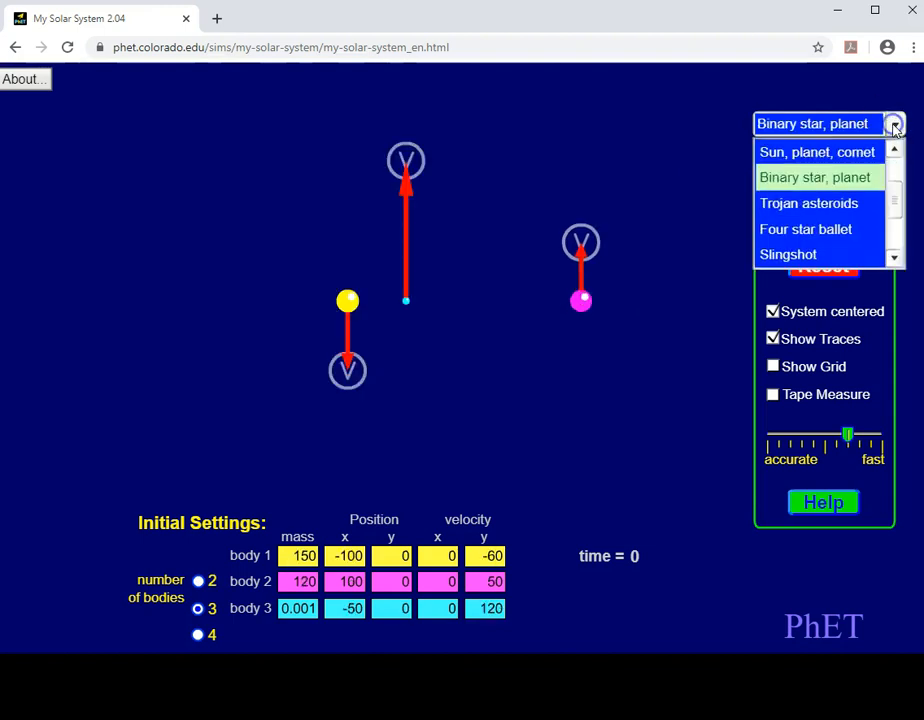
pyautogui.scroll(3)
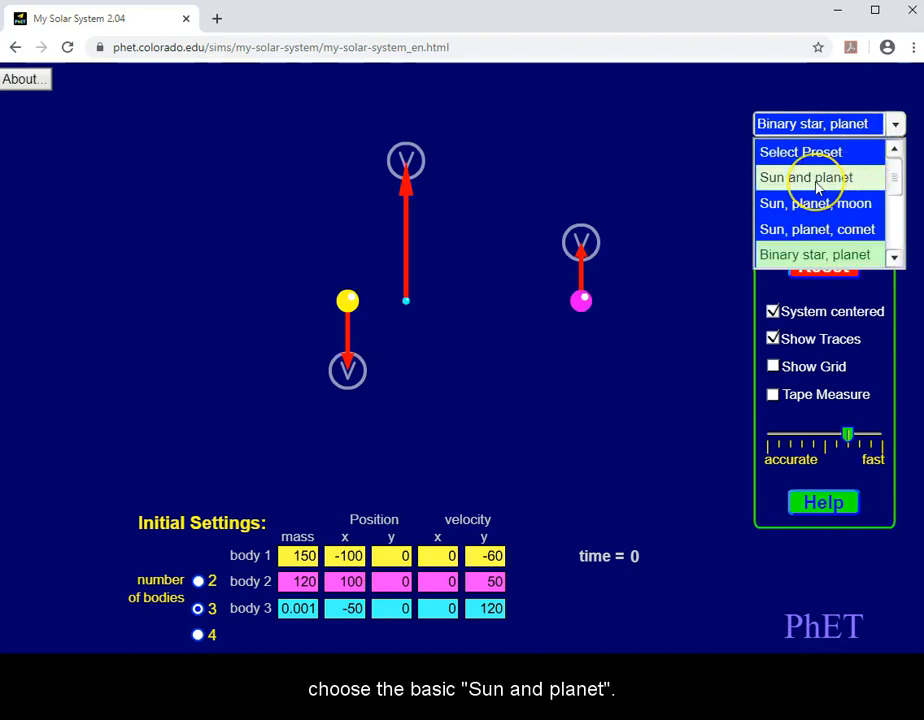
pyautogui.moveTo(810, 176)
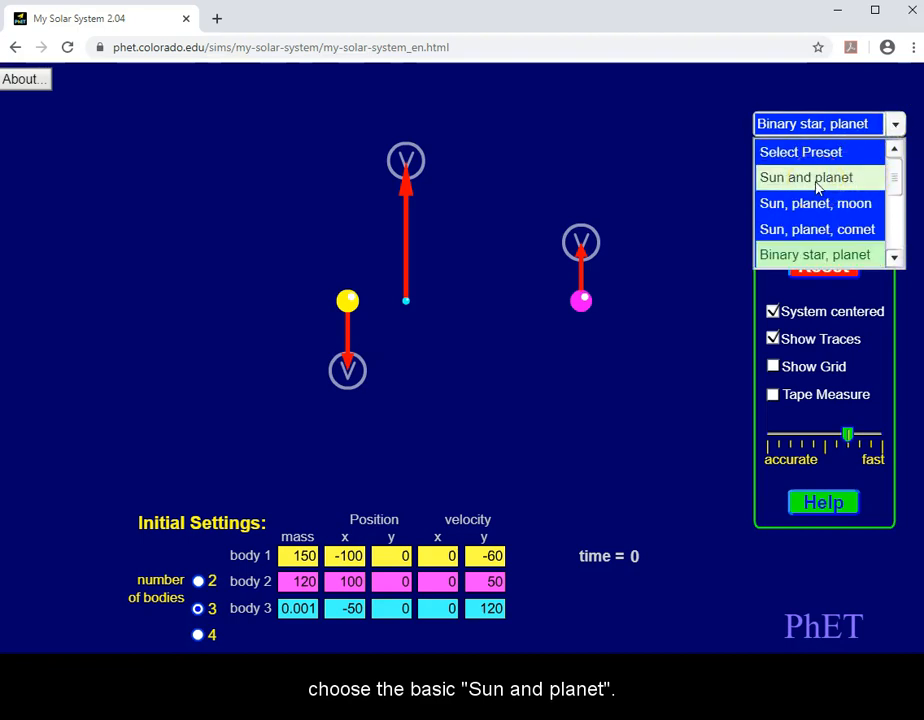
pyautogui.click(804, 176)
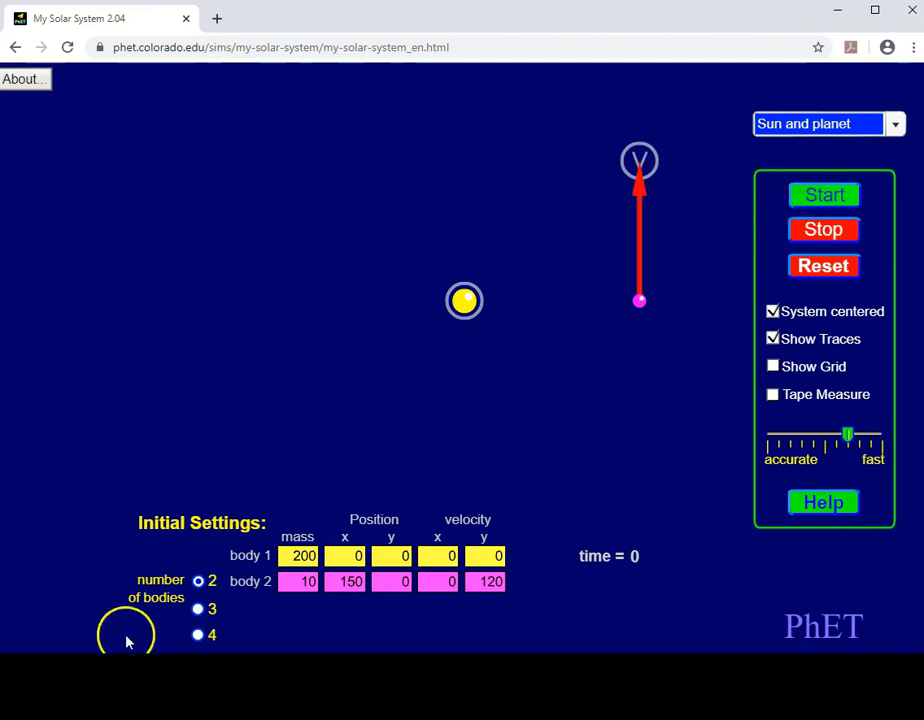
pyautogui.moveTo(276, 472)
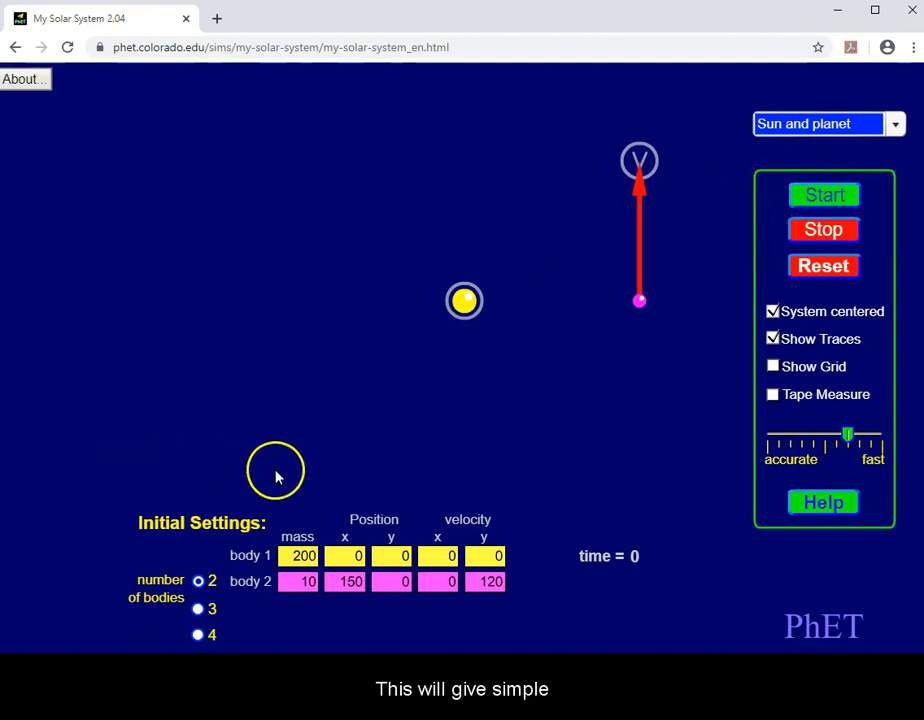
pyautogui.moveTo(296, 498)
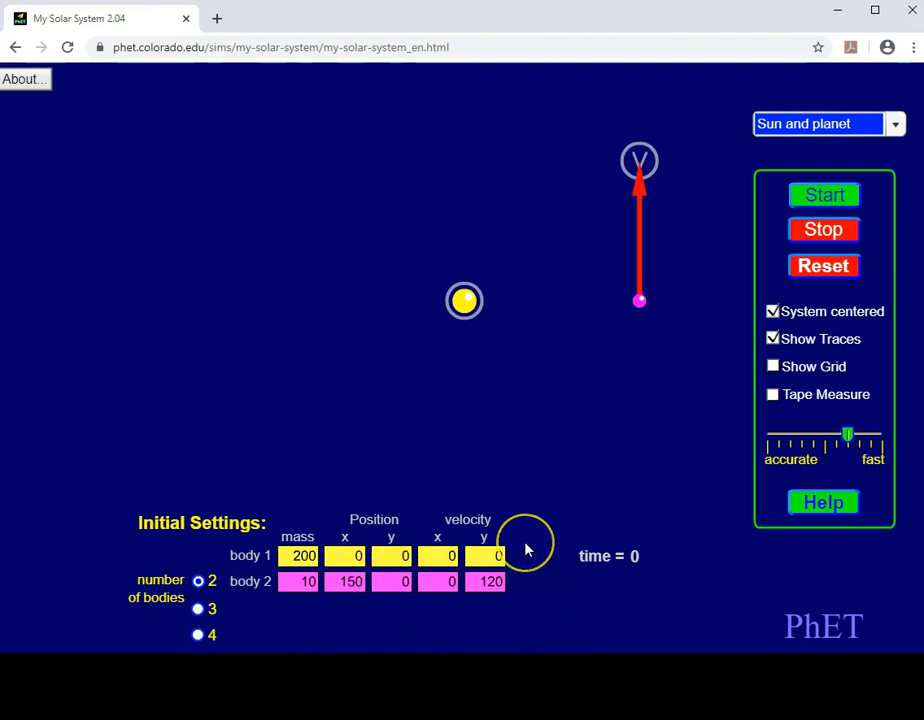
pyautogui.moveTo(484, 542)
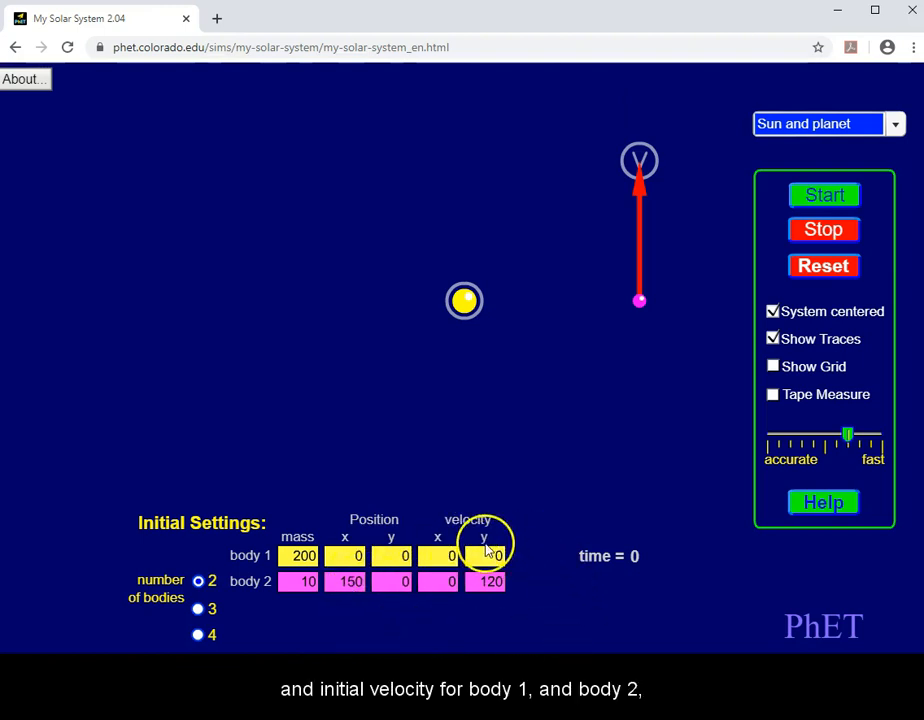
pyautogui.moveTo(492, 616)
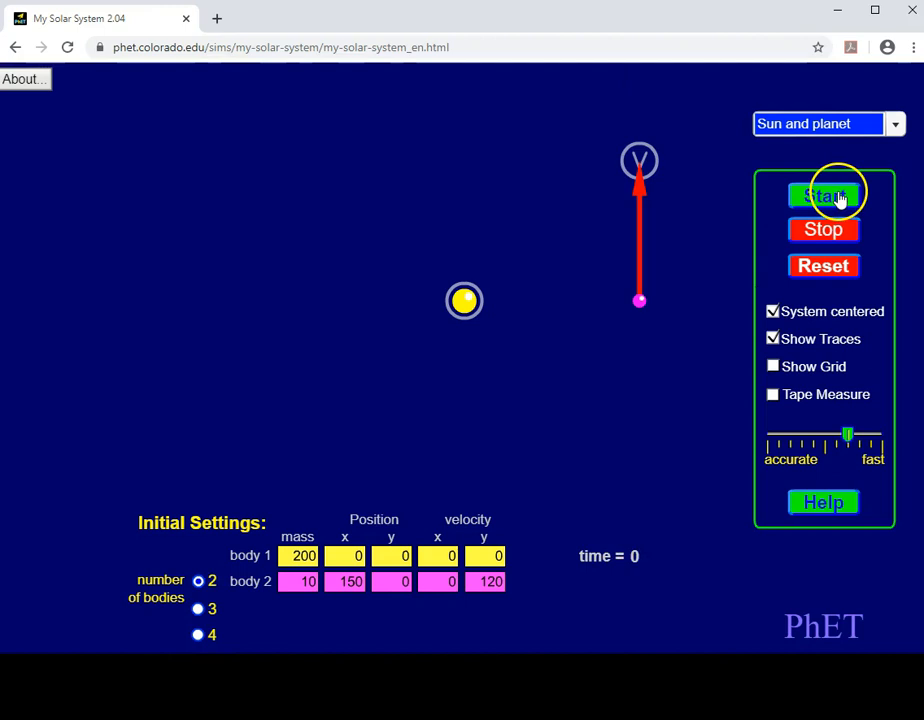
pyautogui.click(824, 196)
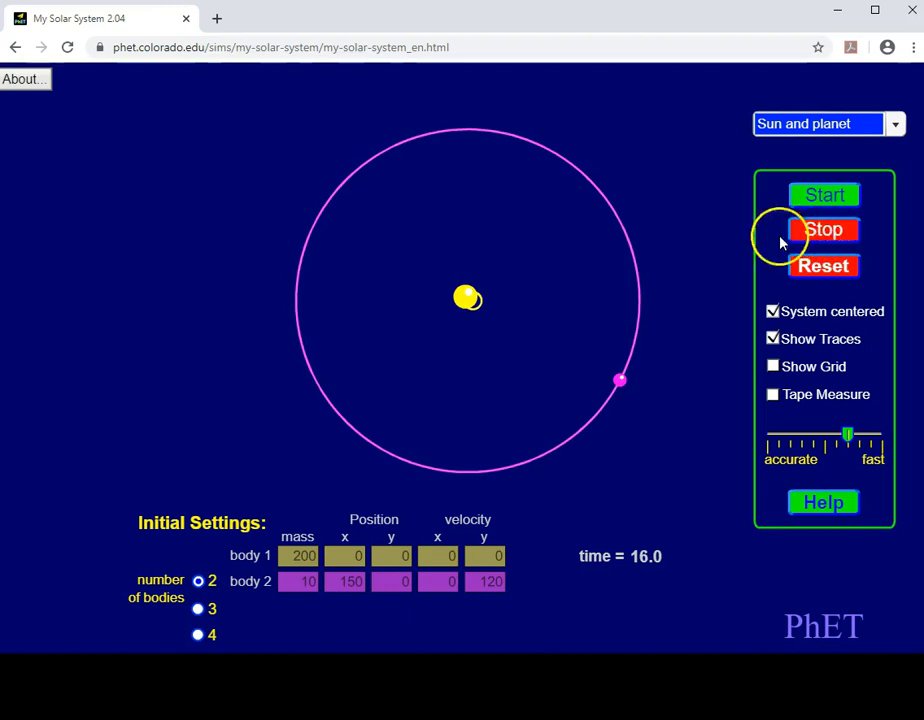
pyautogui.click(824, 264)
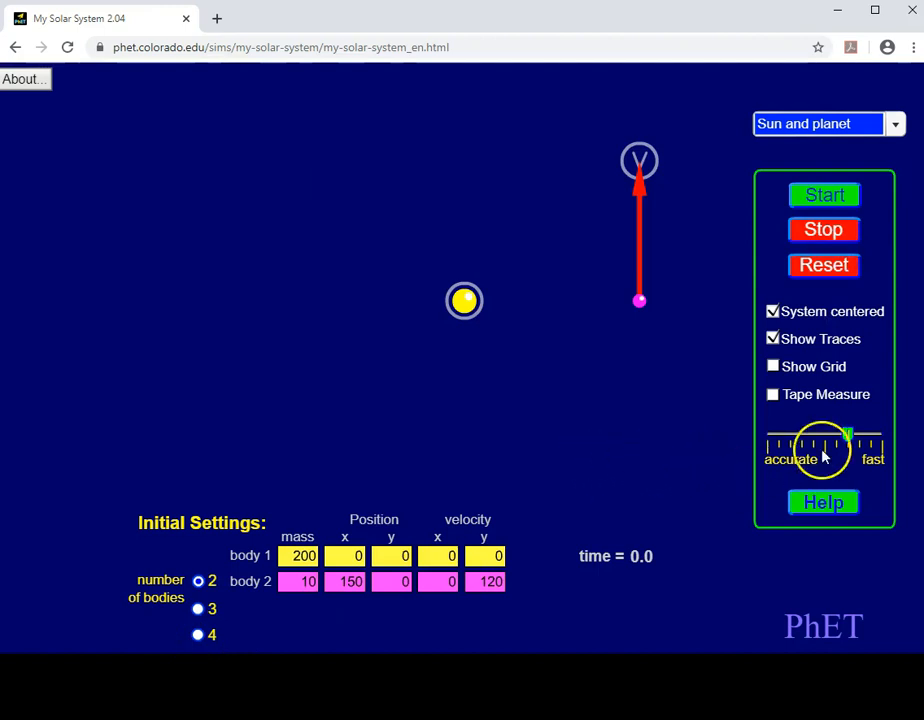
# Set the speed slider to most accurate, run the orbit and pause it mid-way at time 5.6.
pyautogui.moveTo(820, 440); pyautogui.dragTo(850, 440)
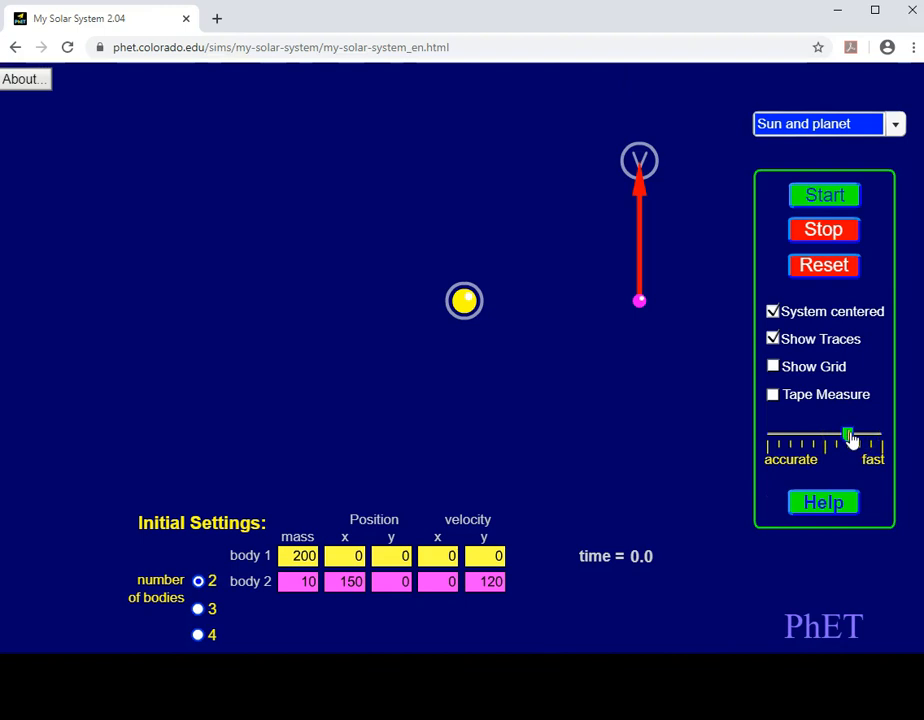
pyautogui.moveTo(850, 436); pyautogui.dragTo(768, 436)
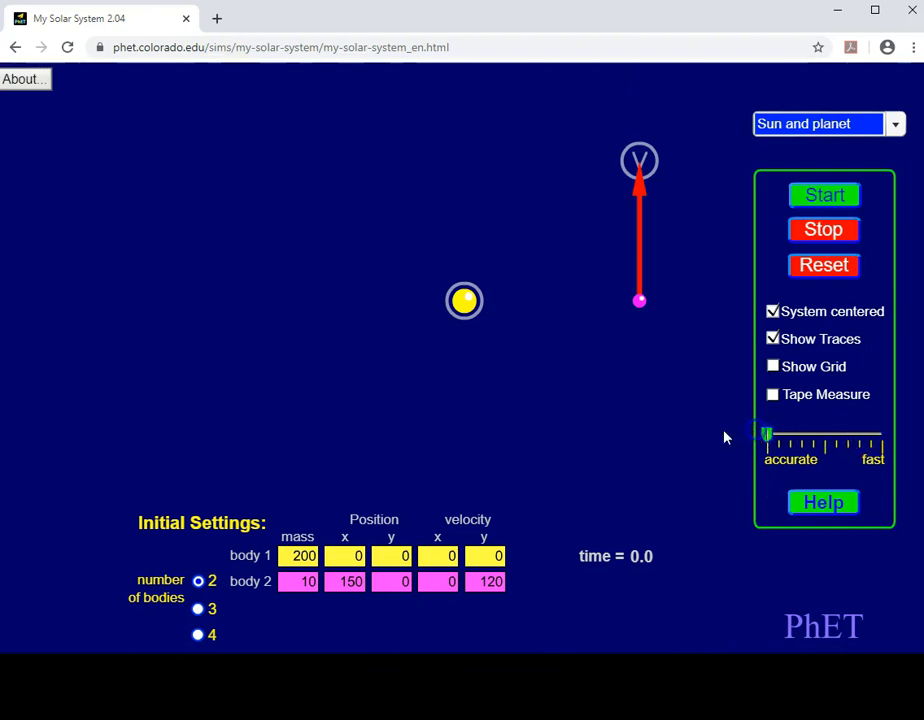
pyautogui.click(824, 196)
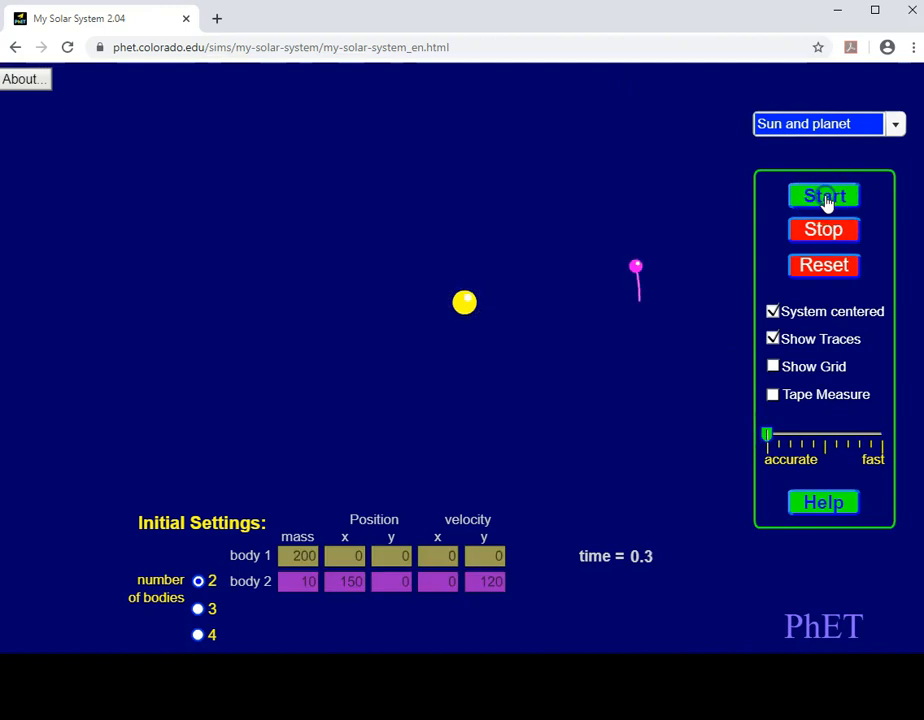
pyautogui.click(824, 196)
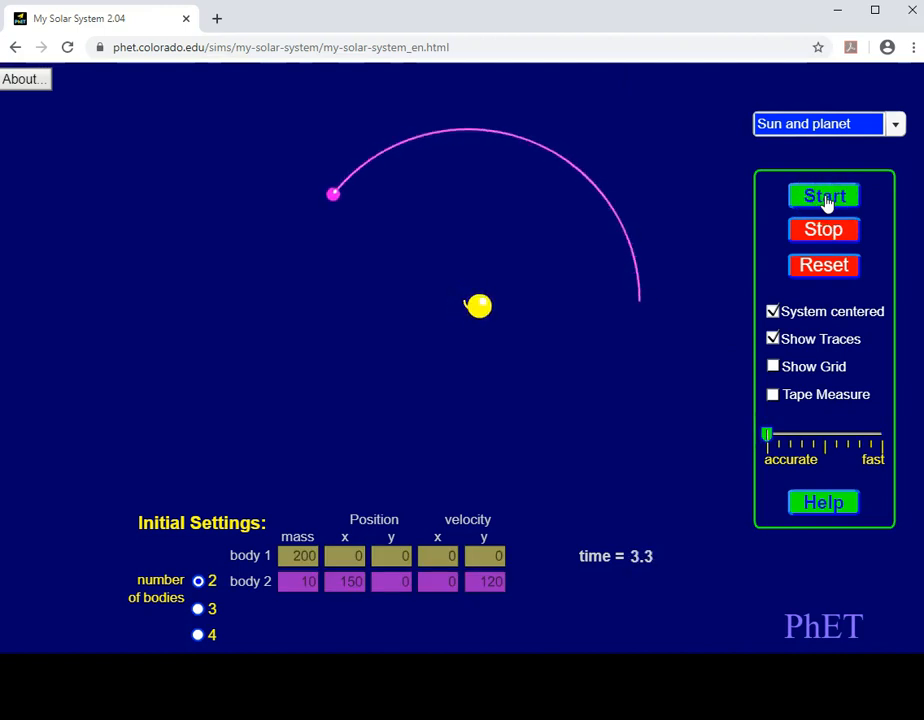
pyautogui.click(824, 196)
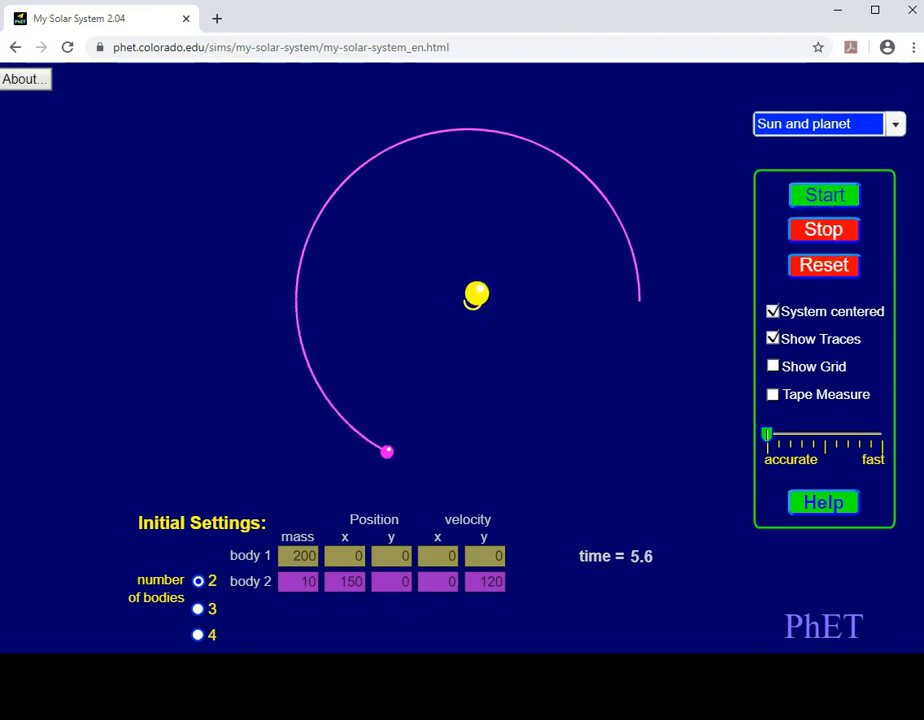
pyautogui.moveTo(576, 604)
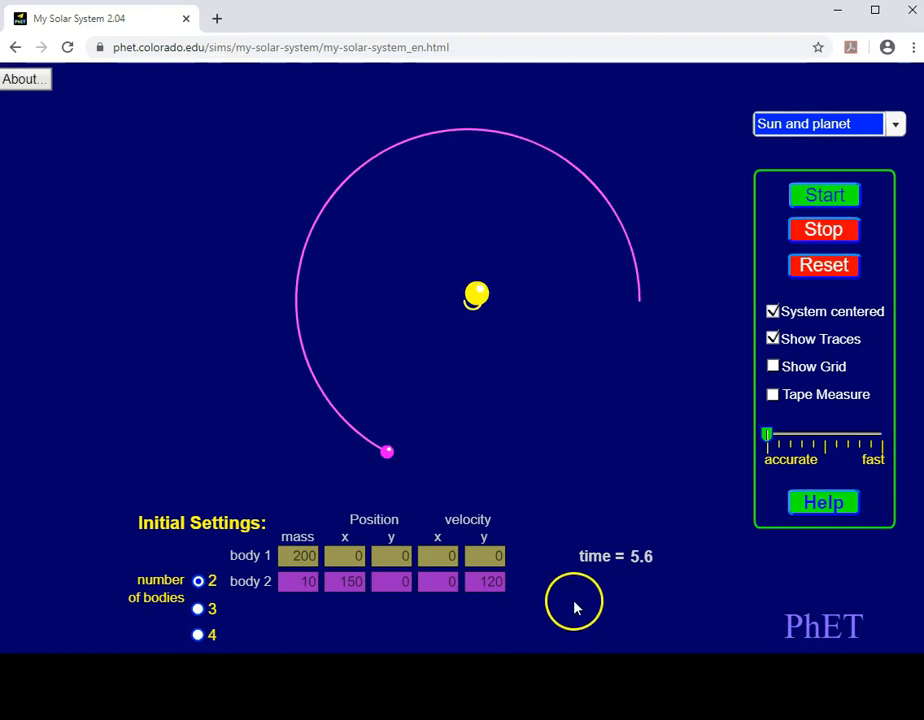
pyautogui.moveTo(680, 556)
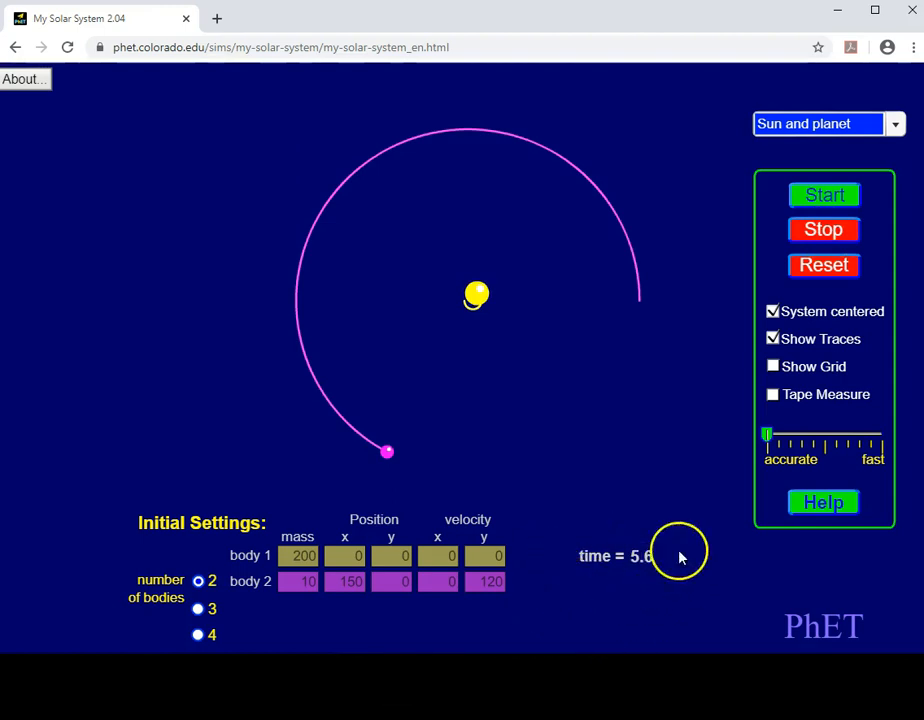
pyautogui.moveTo(660, 528)
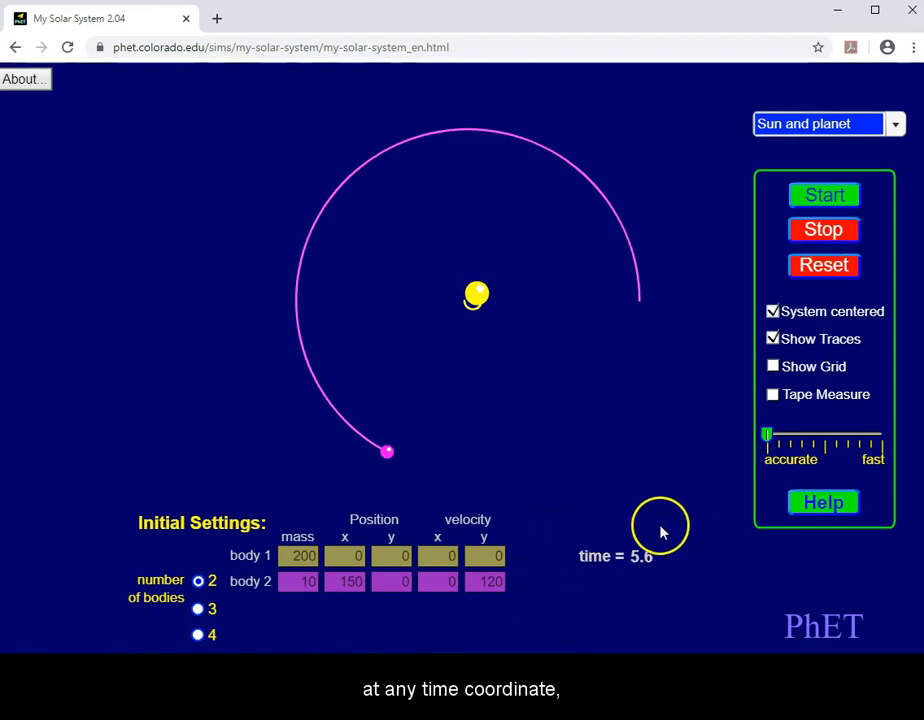
pyautogui.moveTo(600, 490)
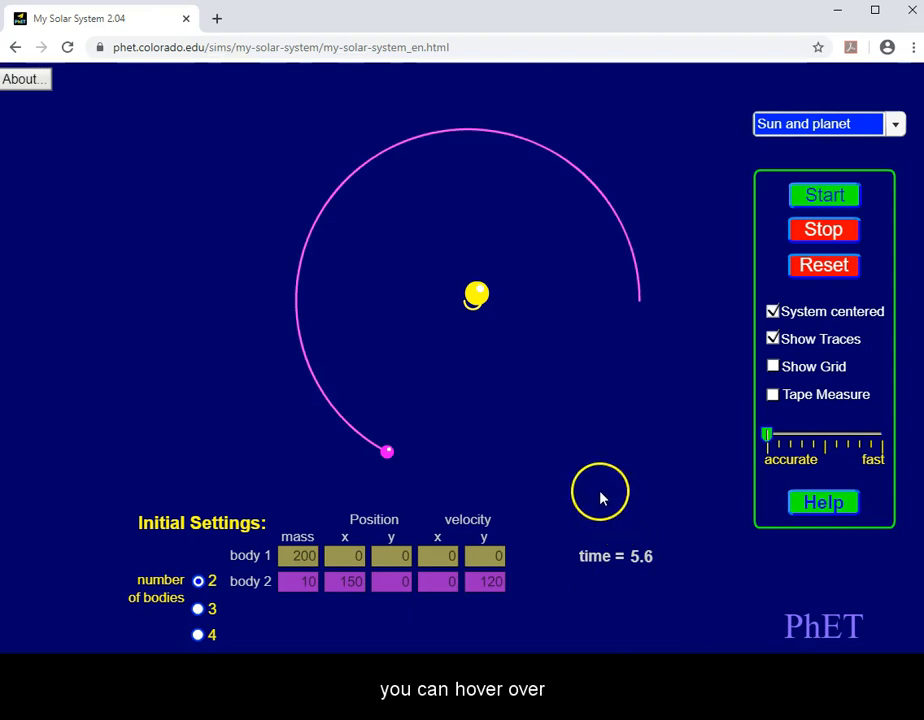
pyautogui.moveTo(478, 292)
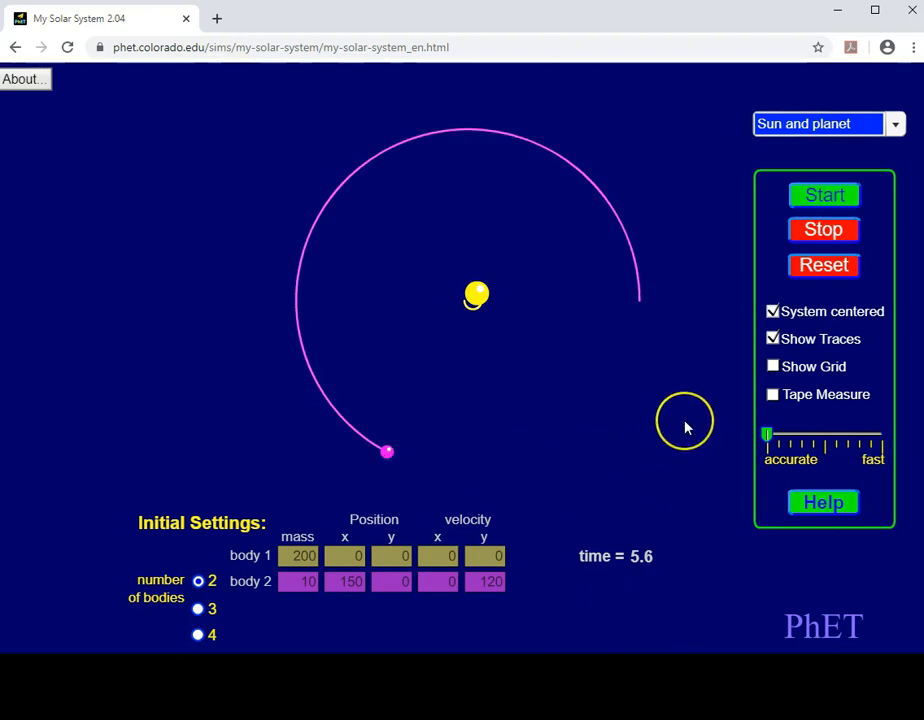
pyautogui.moveTo(676, 424)
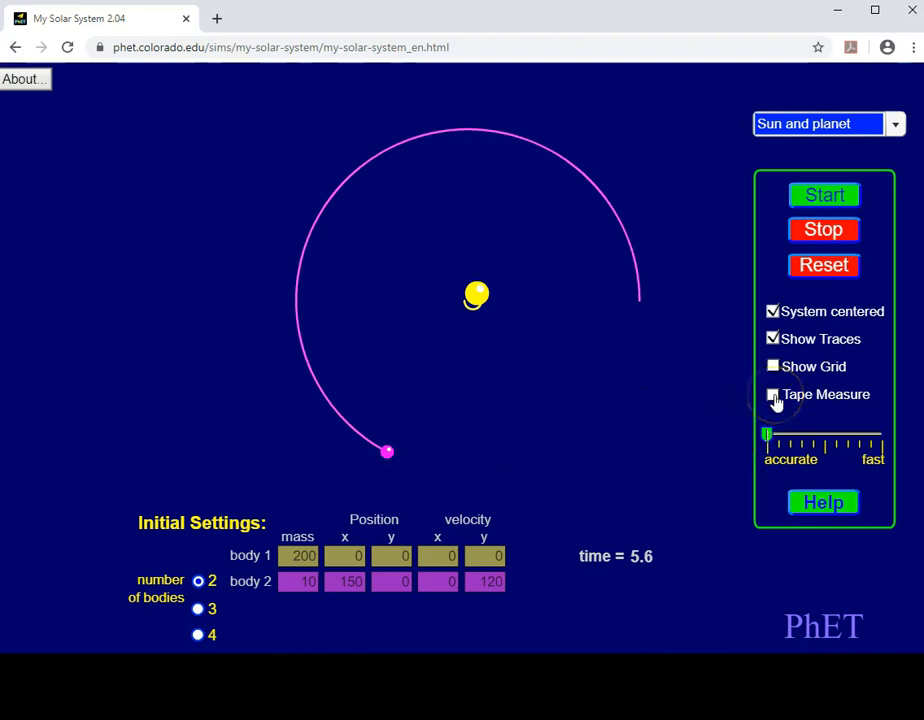
# Stretch the tape measure from the sun to the orbit trace, reading a distance of about 155.
pyautogui.click(772, 394)
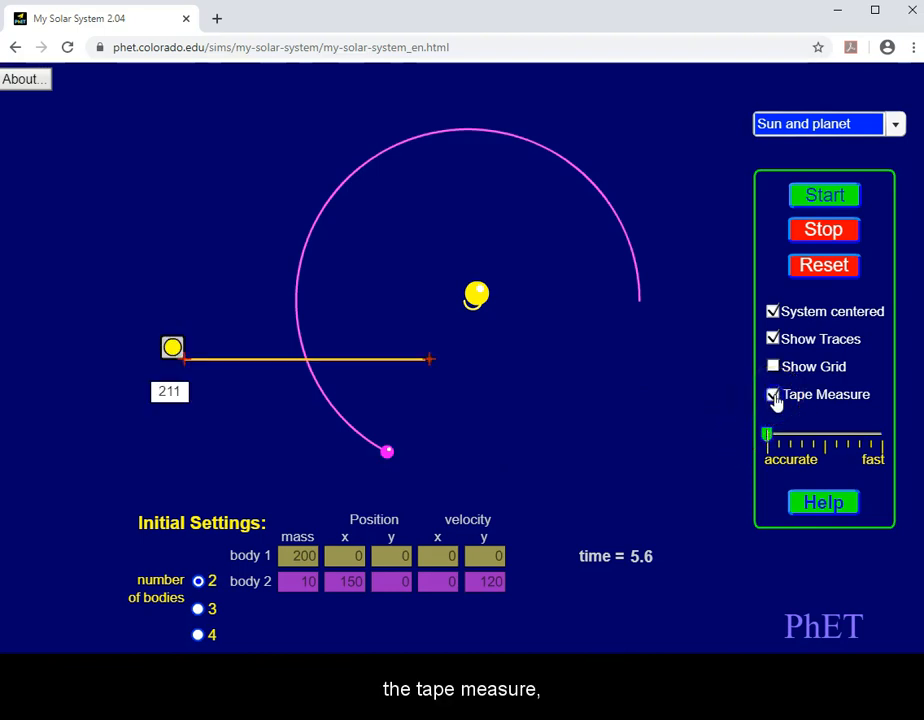
pyautogui.click(772, 394)
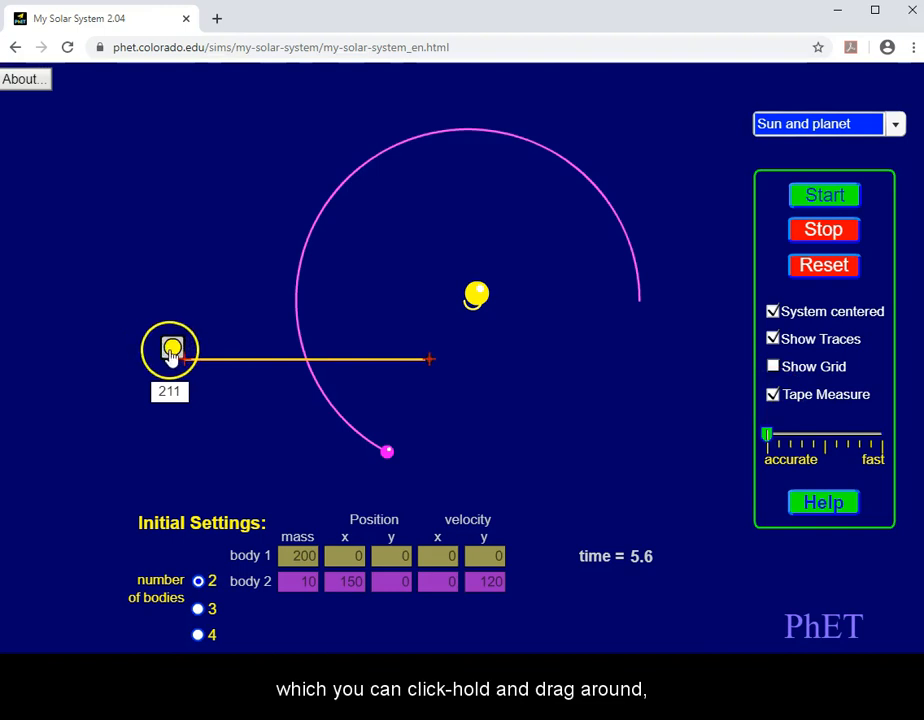
pyautogui.moveTo(170, 350); pyautogui.dragTo(280, 328)
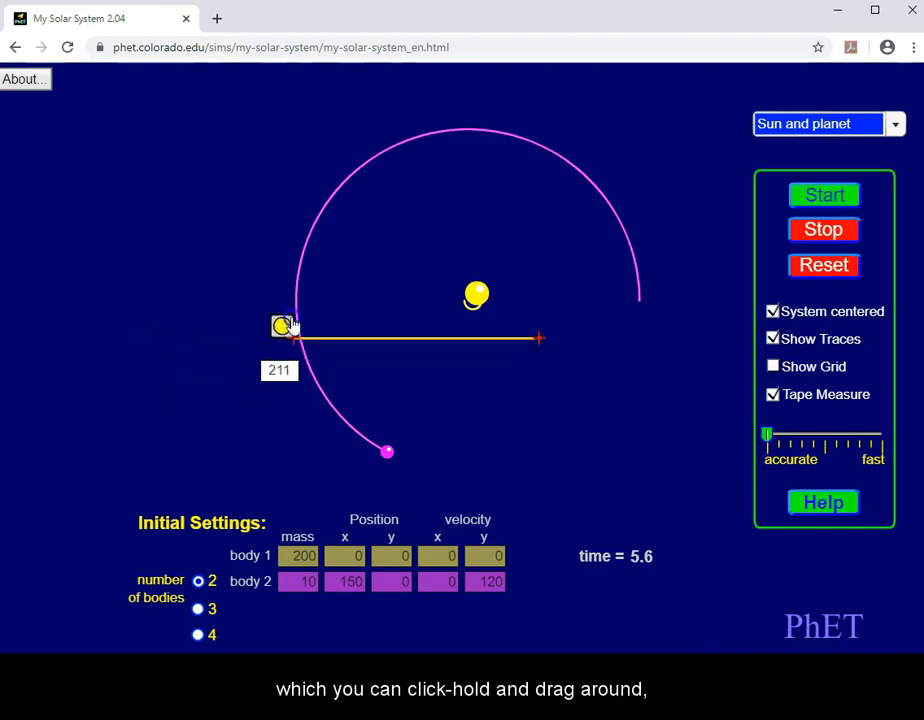
pyautogui.moveTo(284, 328); pyautogui.dragTo(304, 276)
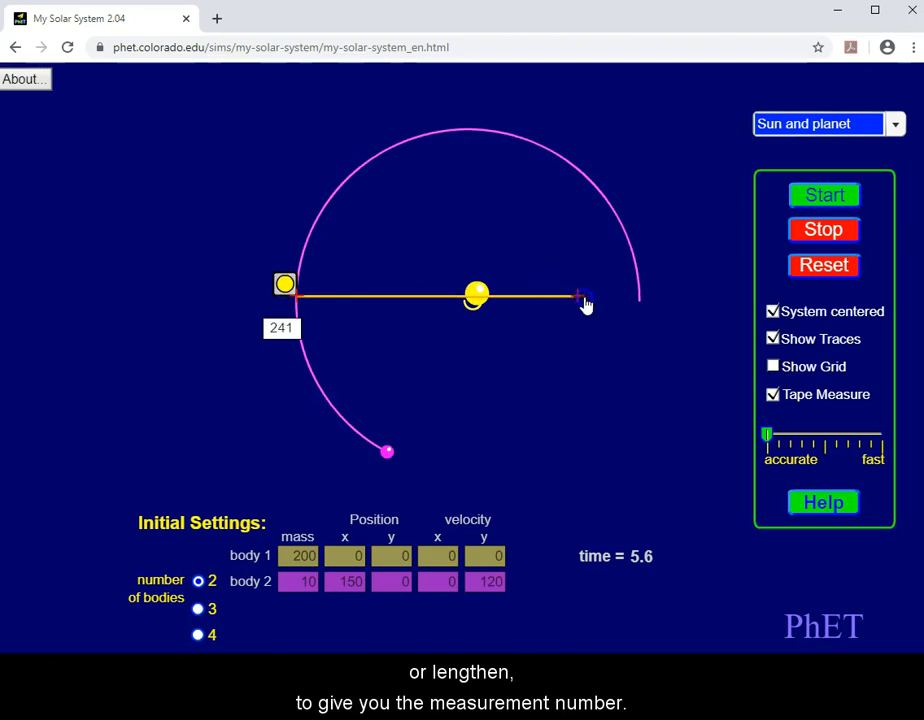
pyautogui.moveTo(584, 300); pyautogui.dragTo(360, 316)
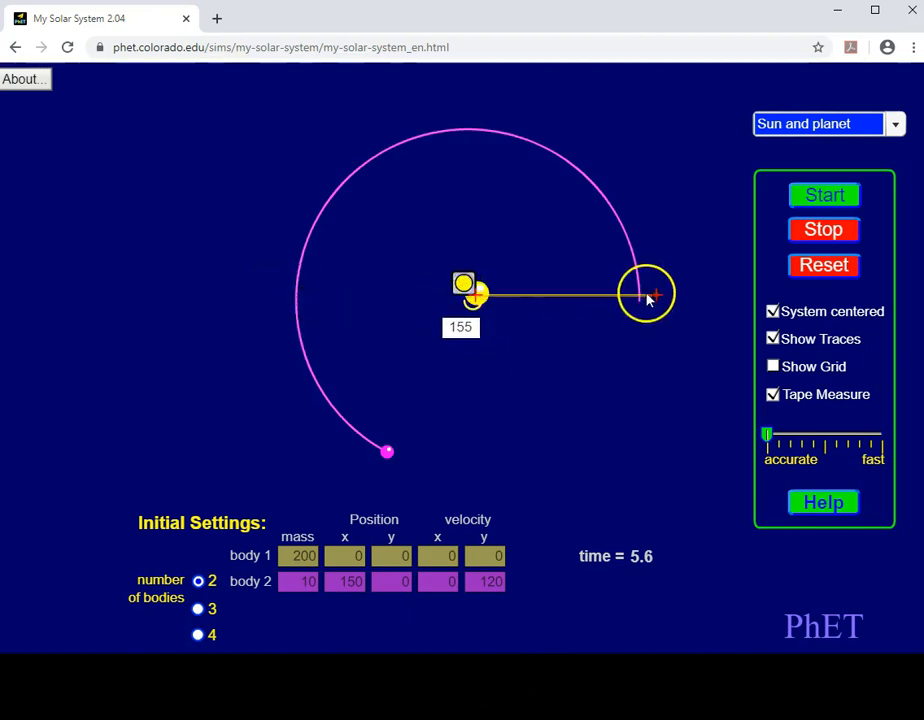
pyautogui.moveTo(648, 292); pyautogui.dragTo(476, 130)
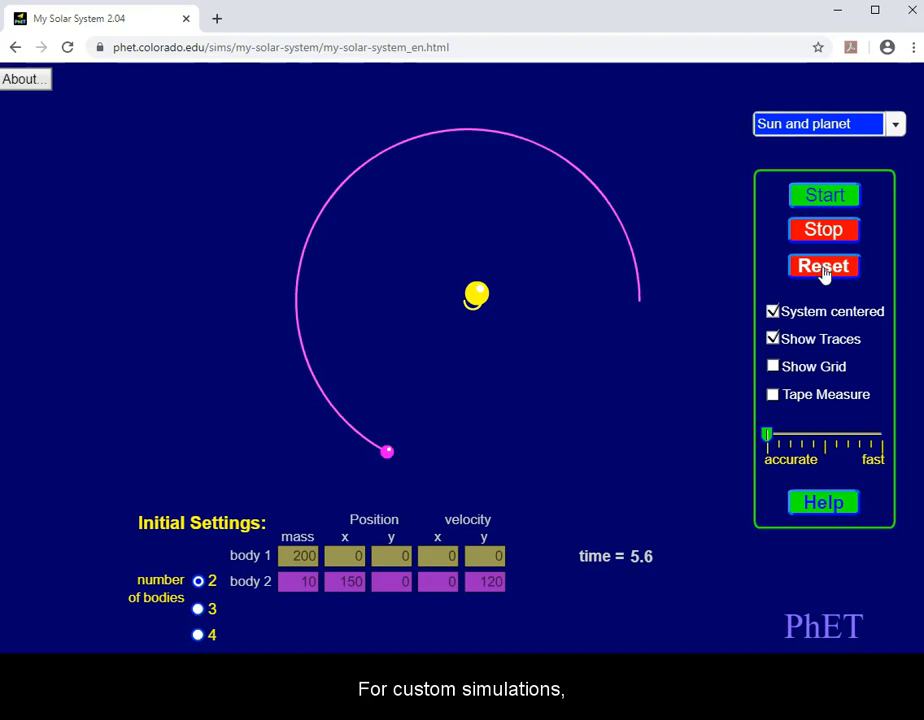
# Reset, enter sun mass 300 and planet mass 0.1 at x 120 with y-velocity 130, and start the orbit.
pyautogui.click(824, 264)
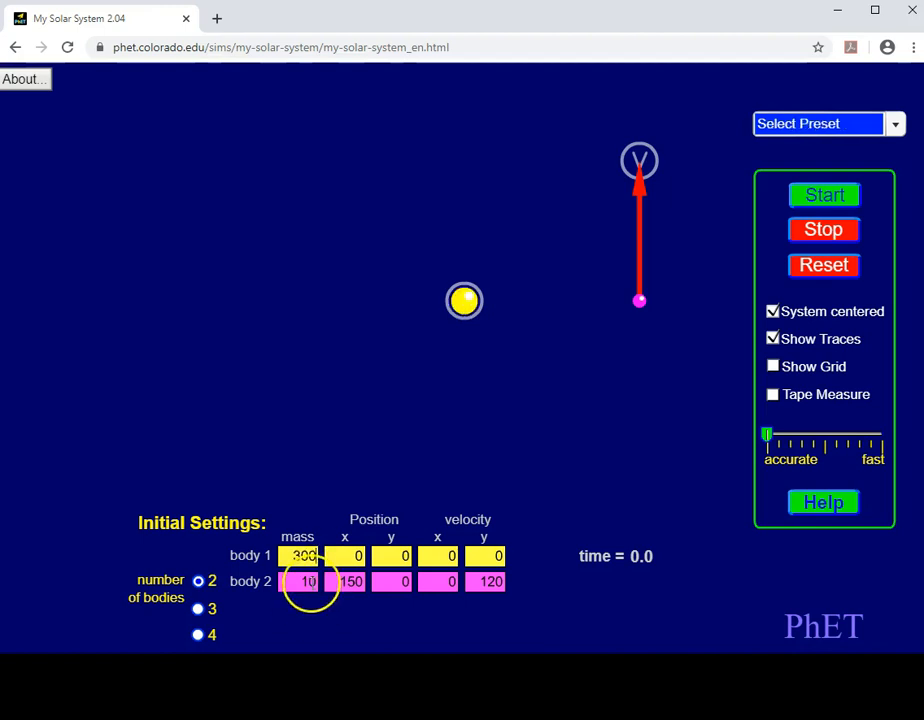
pyautogui.write('0.1')
pyautogui.click(484, 582)
pyautogui.write('130')
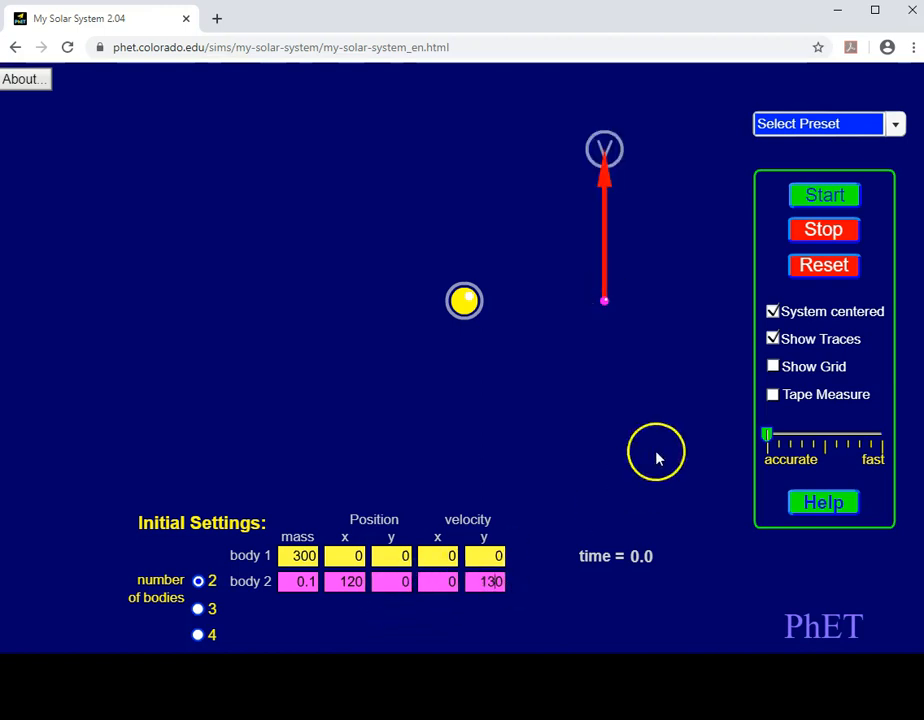
pyautogui.click(824, 196)
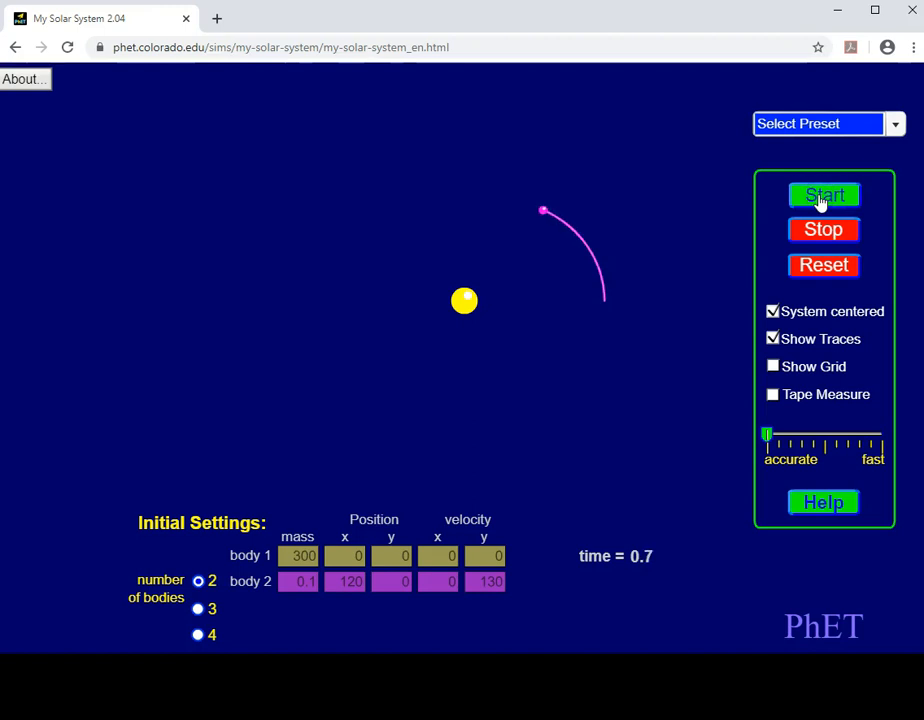